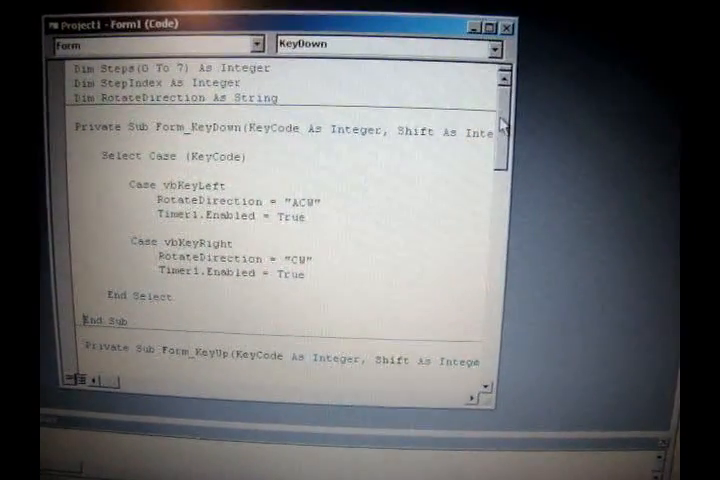
scroll("down", 3)
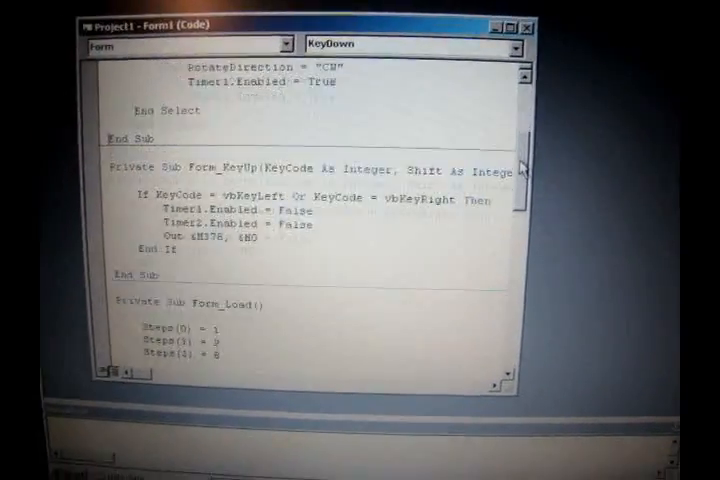
scroll("up", 3)
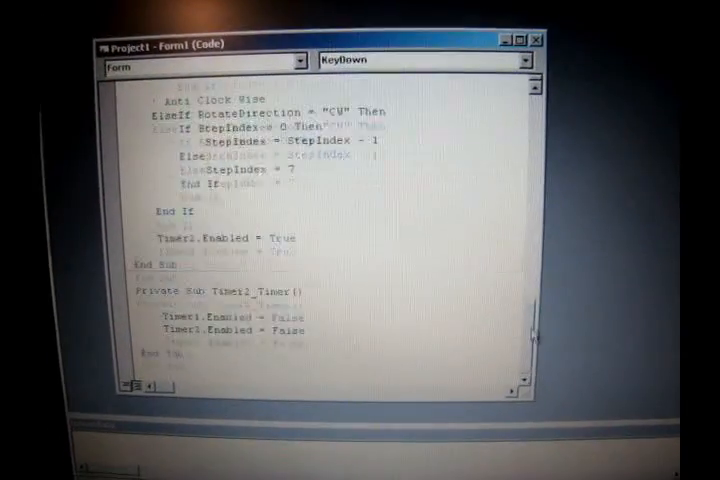